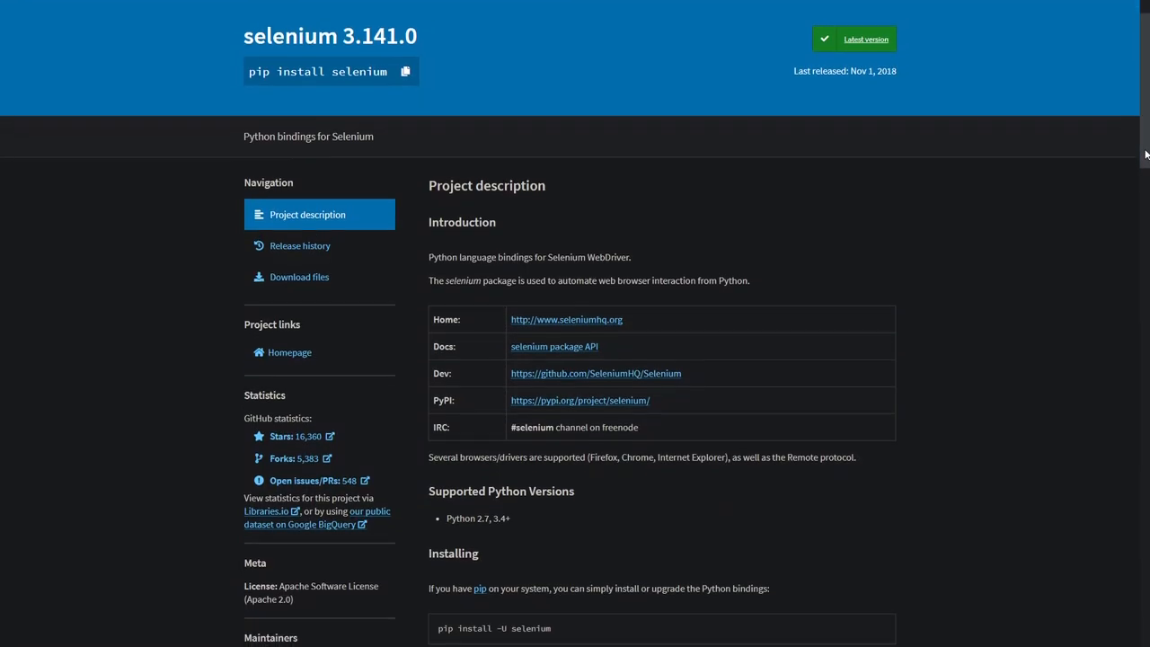
Step: Add index = int(input("Which one would you like to open? ")) after the results loop
{"action": "scroll", "scroll_direction": "down", "scroll_amount": 3}
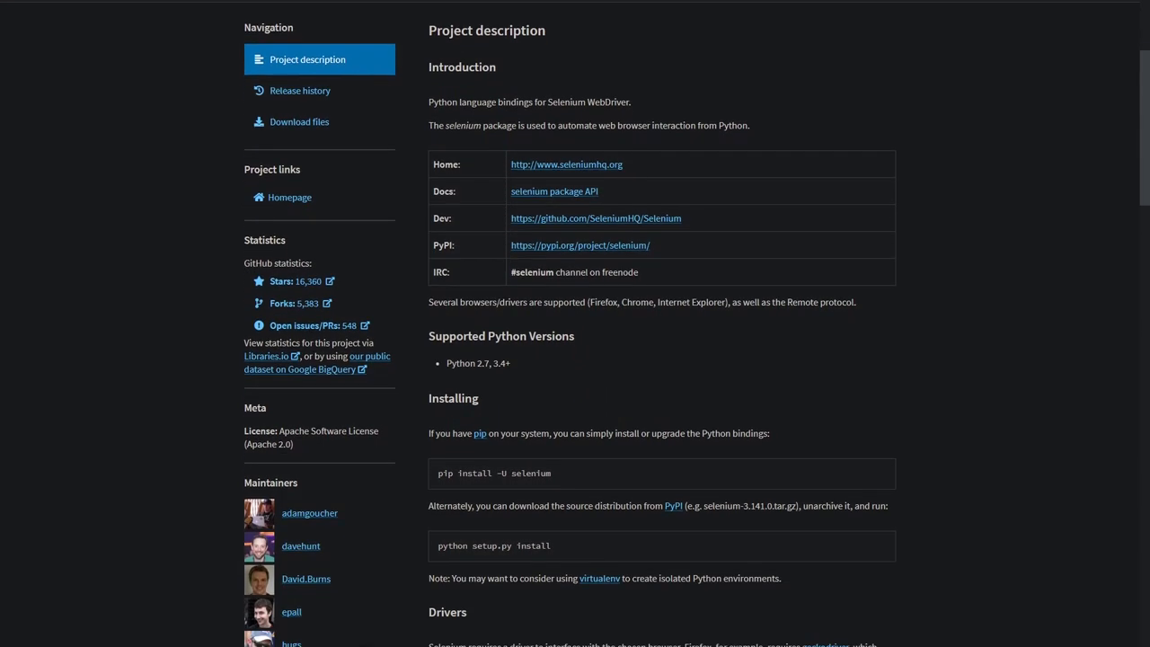
{"action": "scroll", "scroll_direction": "down", "scroll_amount": 3}
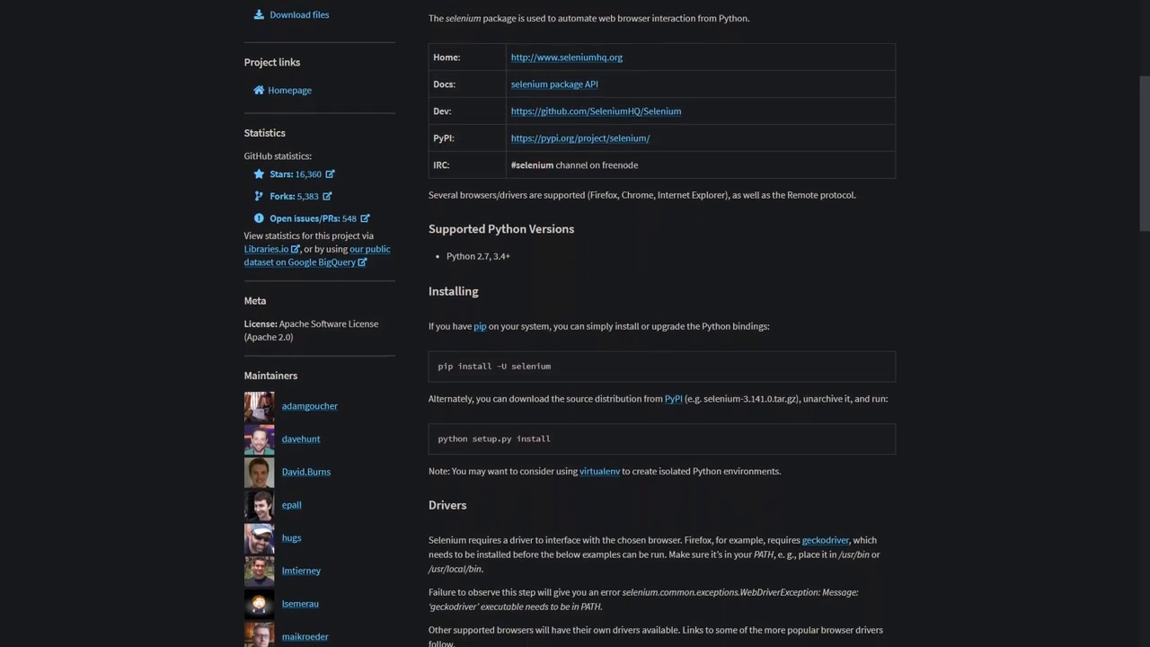
{"action": "scroll", "scroll_direction": "down", "scroll_amount": 3}
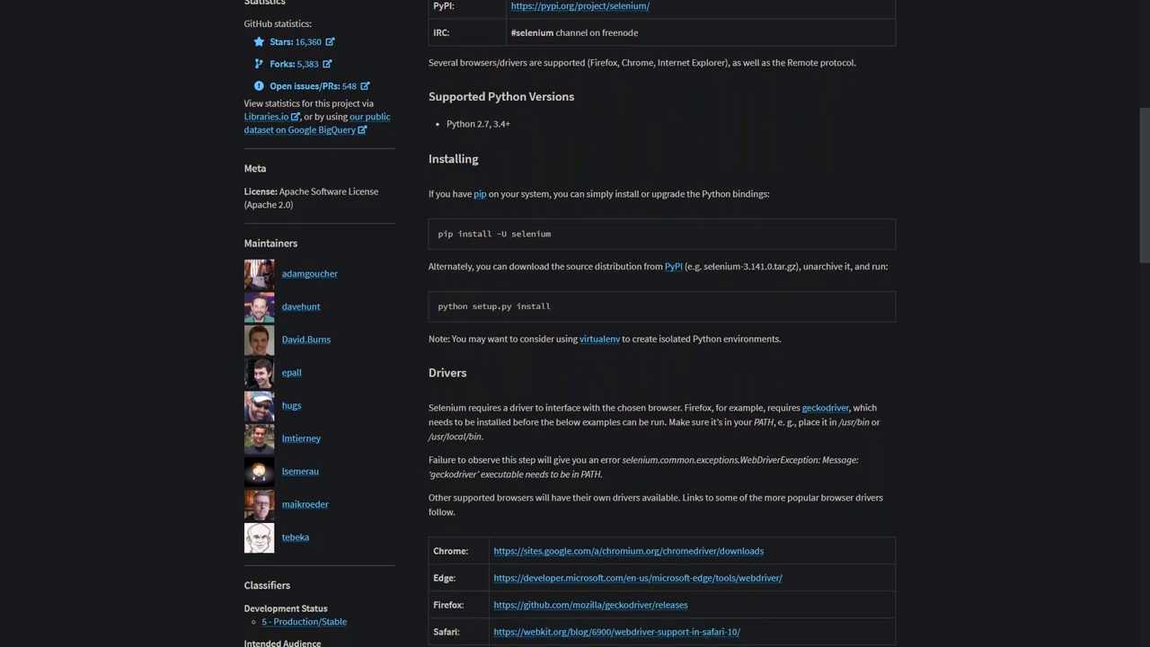
{"action": "scroll", "scroll_direction": "down", "scroll_amount": 3}
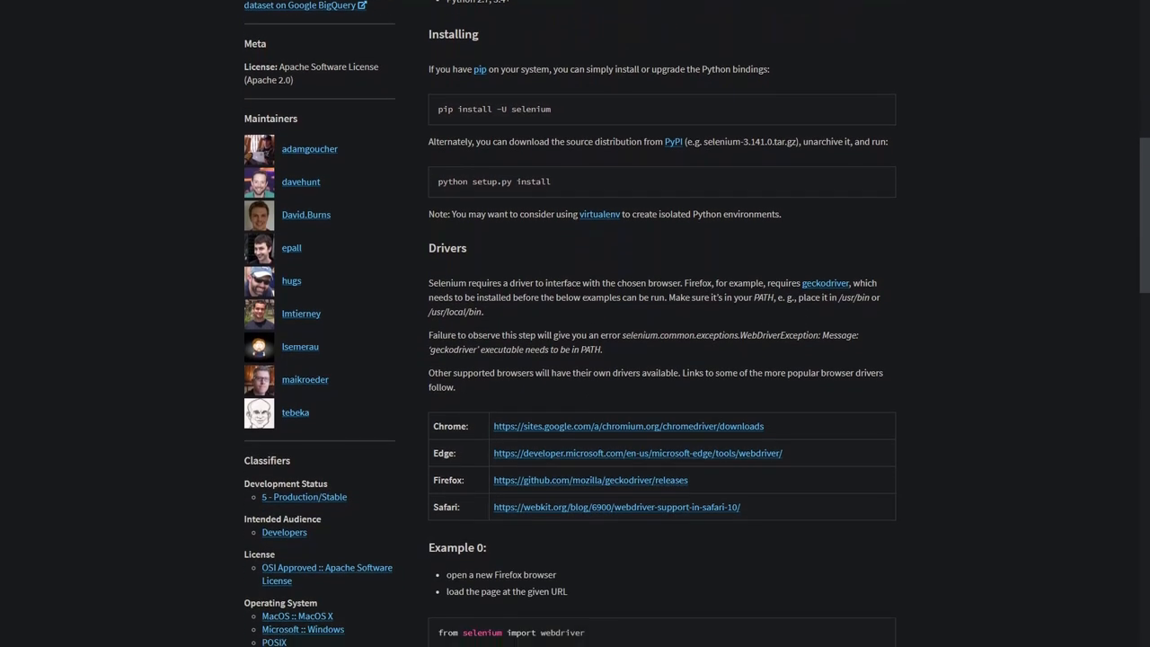
{"action": "scroll", "scroll_direction": "down", "scroll_amount": 3}
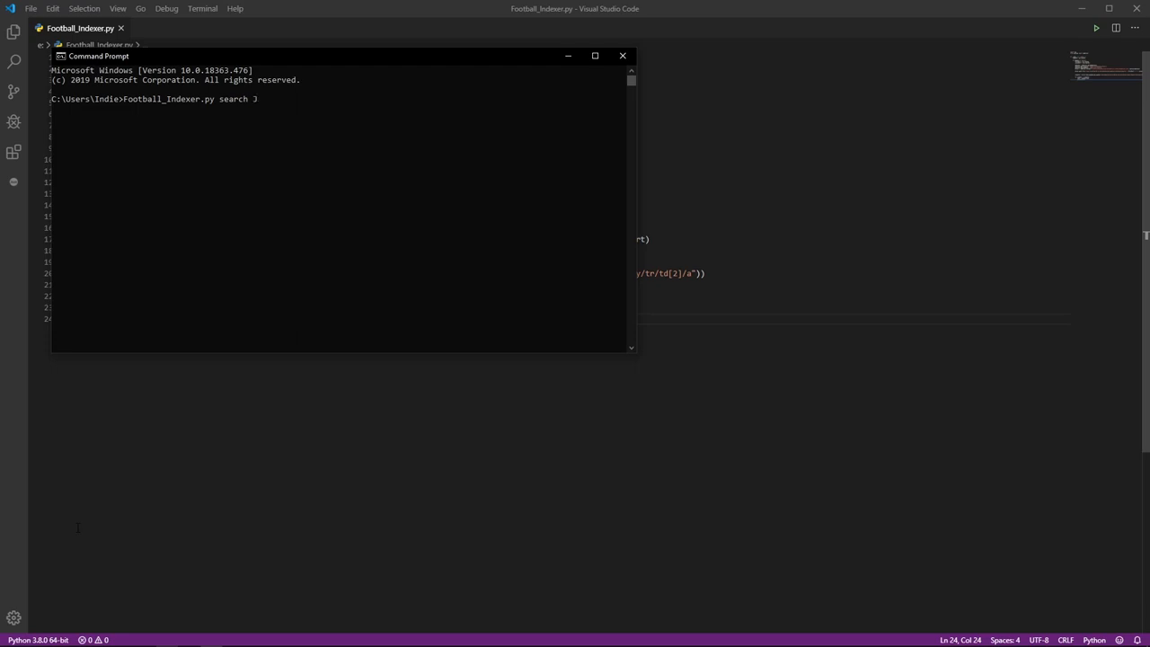
{"action": "type", "text": "oao FE"}
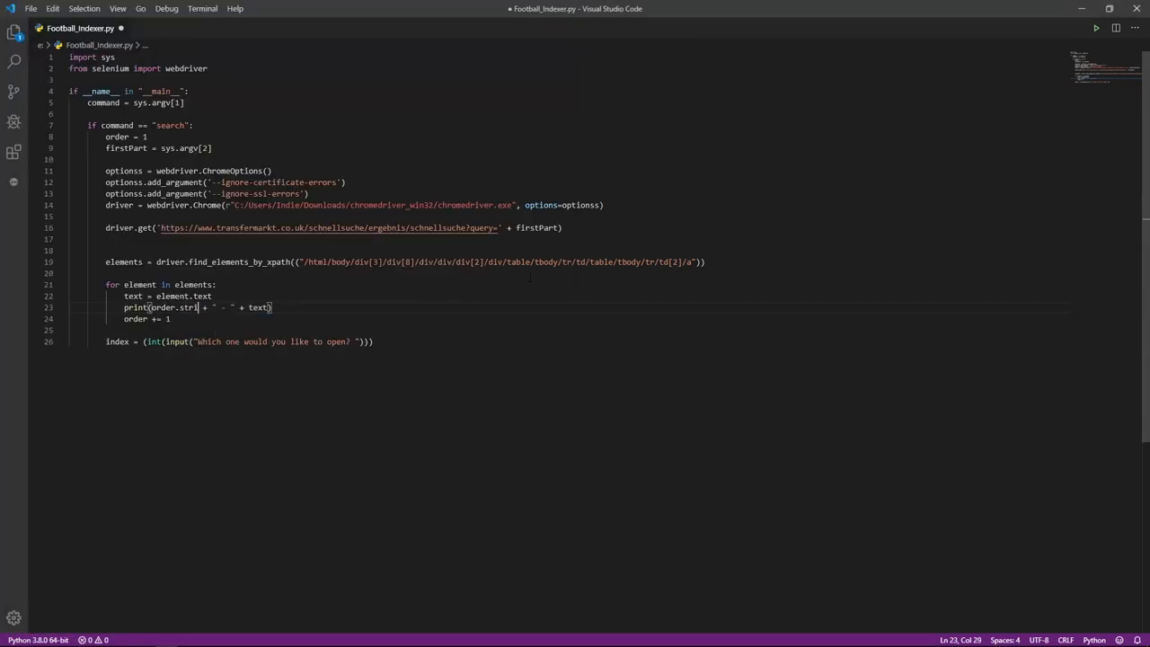
Step: Wrap order in str(), add elements[index].click(), then run a search entering choice 2
{"action": "type", "text": "str("}
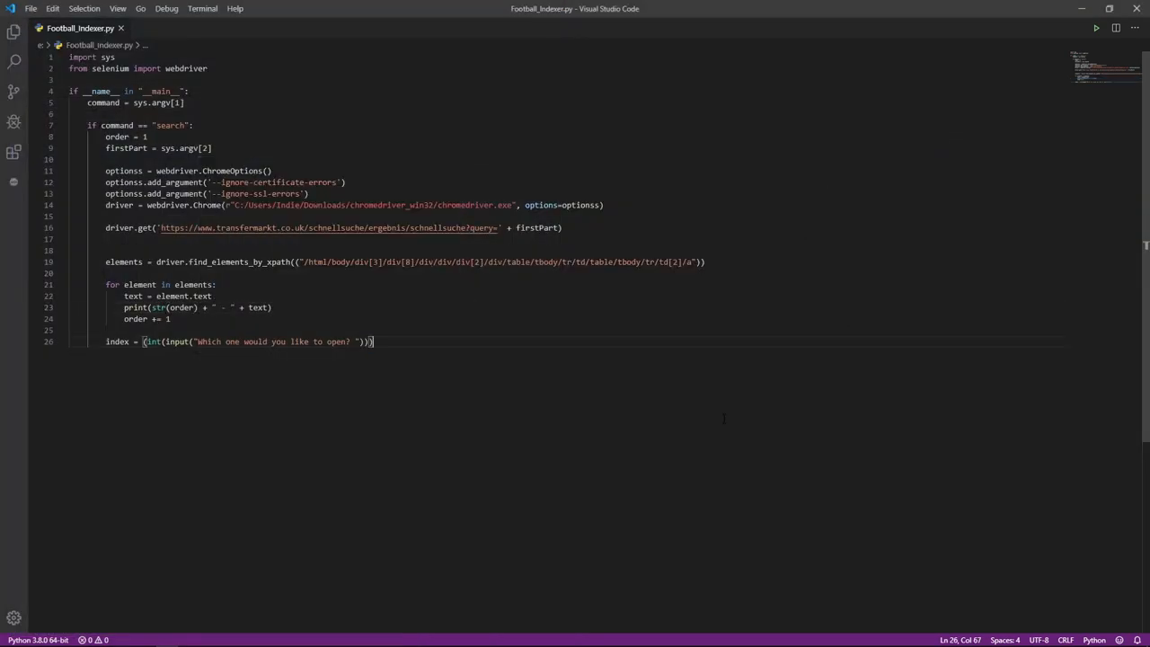
{"action": "type", "text": "elements[index].click()"}
{"action": "type", "text": "Football_Indexe"}
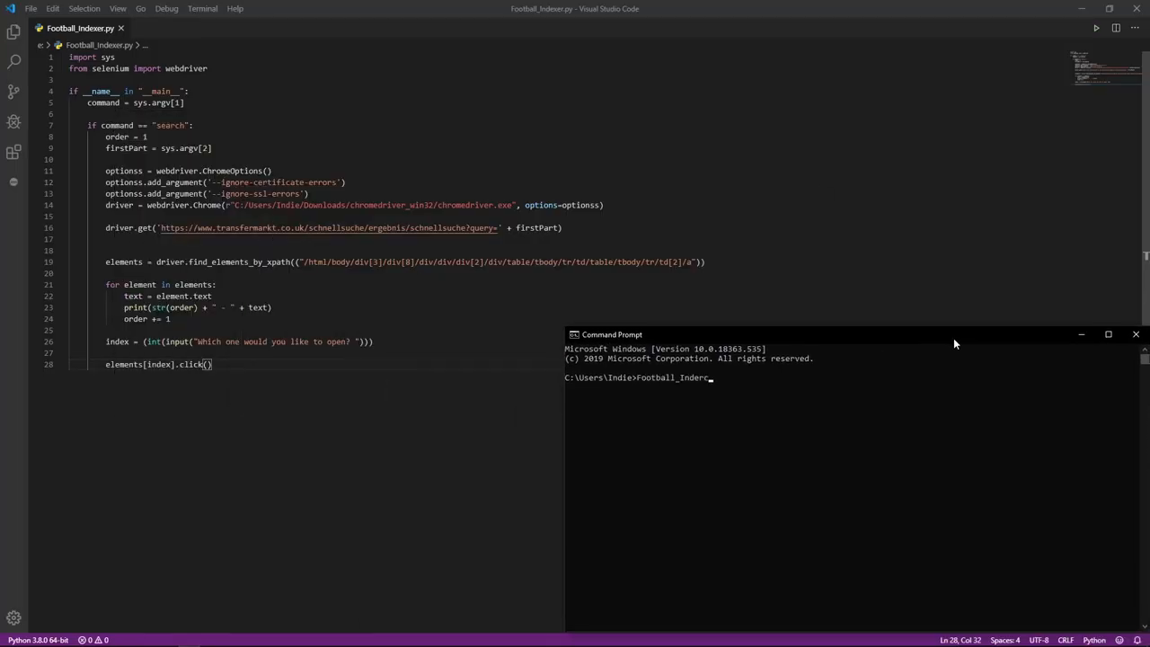
{"action": "key", "text": "Return"}
{"action": "type", "text": "2"}
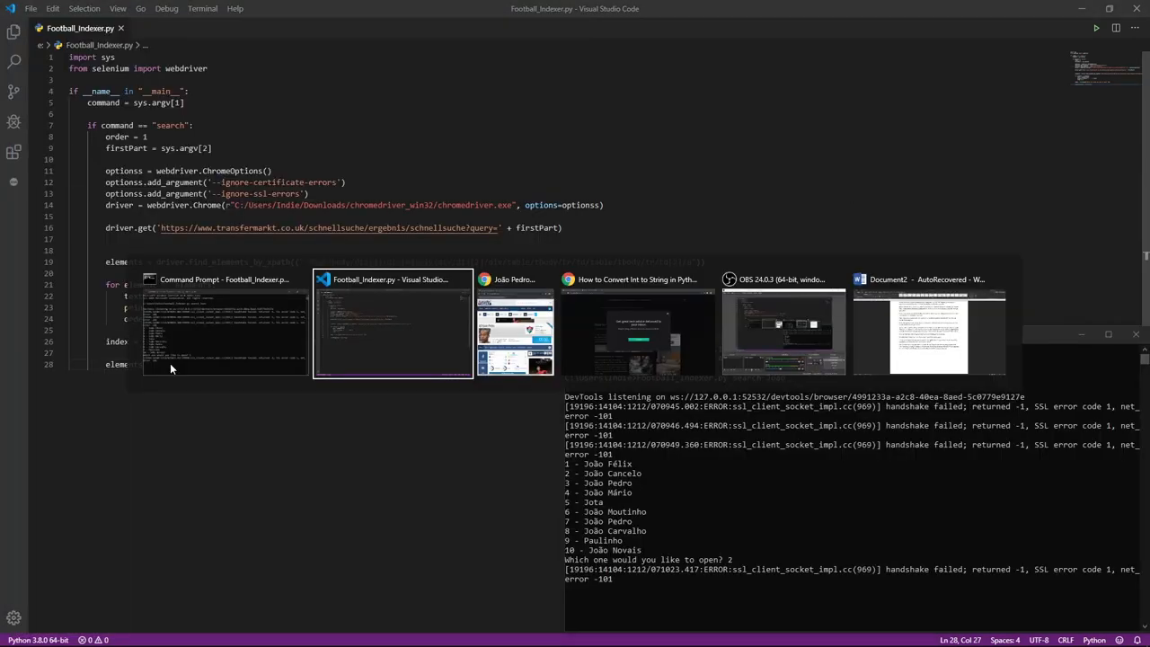
Step: Copy the full XPath of João Félix's name b element in Chrome DevTools
{"action": "left_click", "coordinate": [514, 328]}
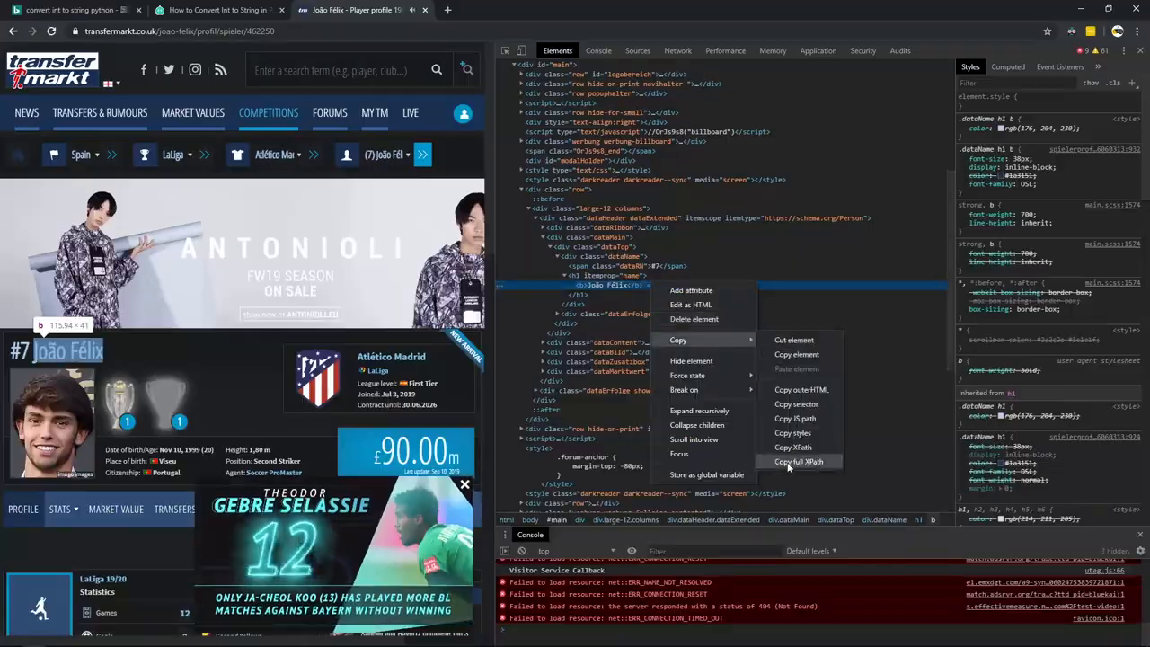
{"action": "left_click", "coordinate": [799, 461]}
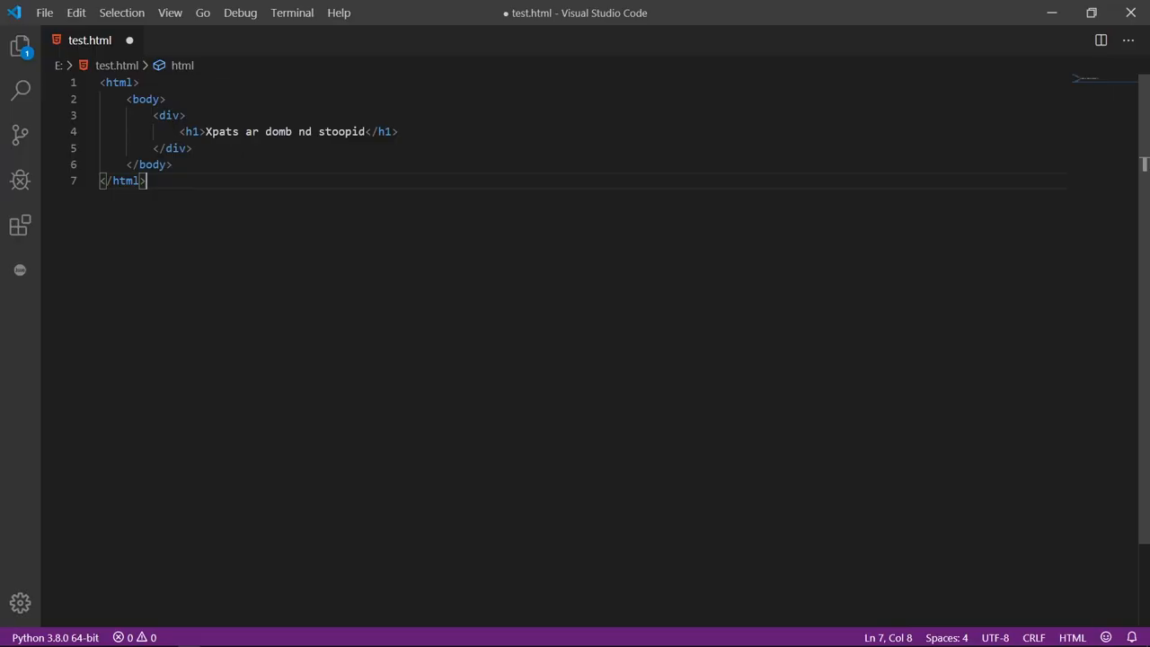
Step: Type the example path html/body/div/h1 below the closing html tag in test.html
{"action": "left_click_drag", "start_coordinate": [158, 115], "coordinate": [191, 148]}
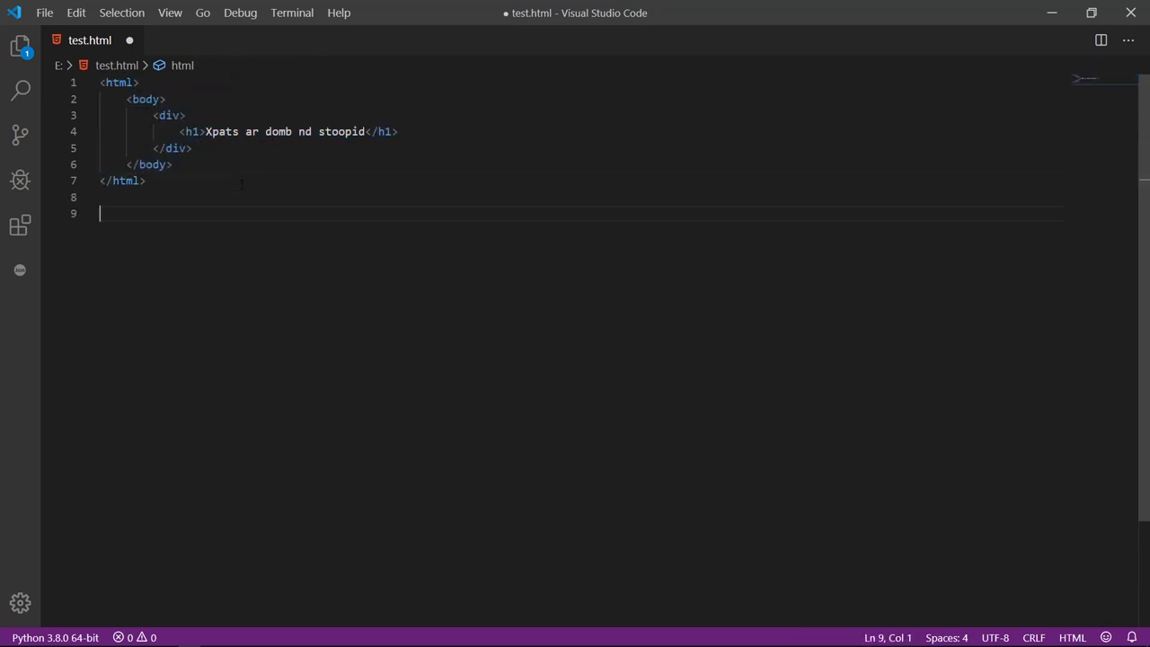
{"action": "type", "text": "html/bo"}
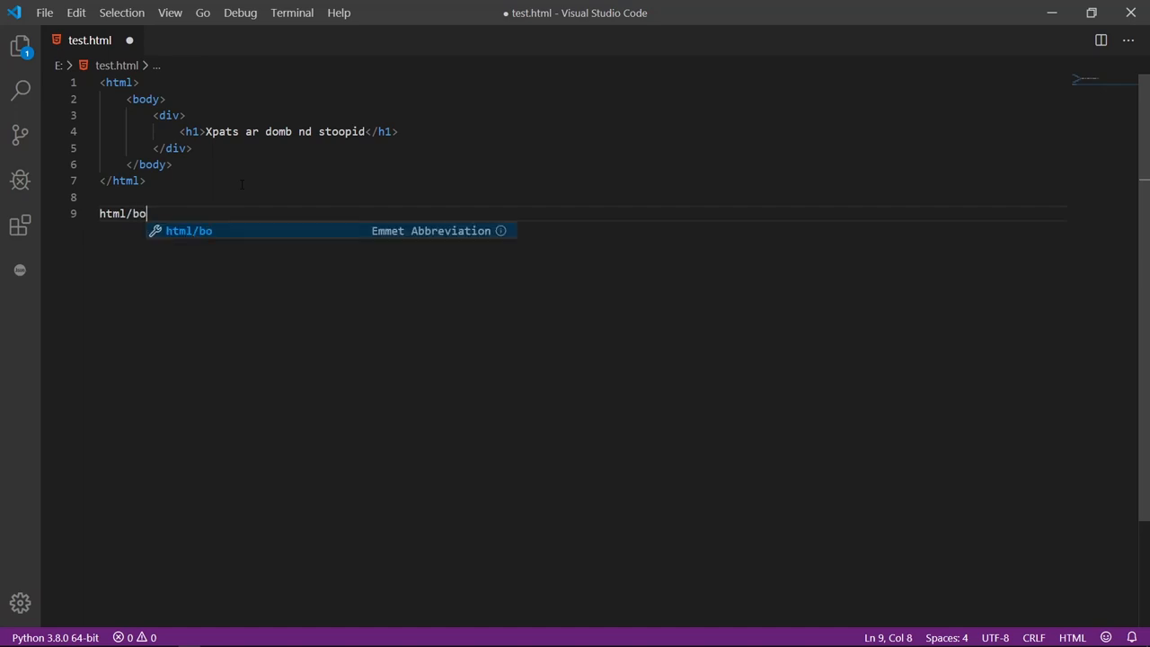
{"action": "type", "text": "dy."}
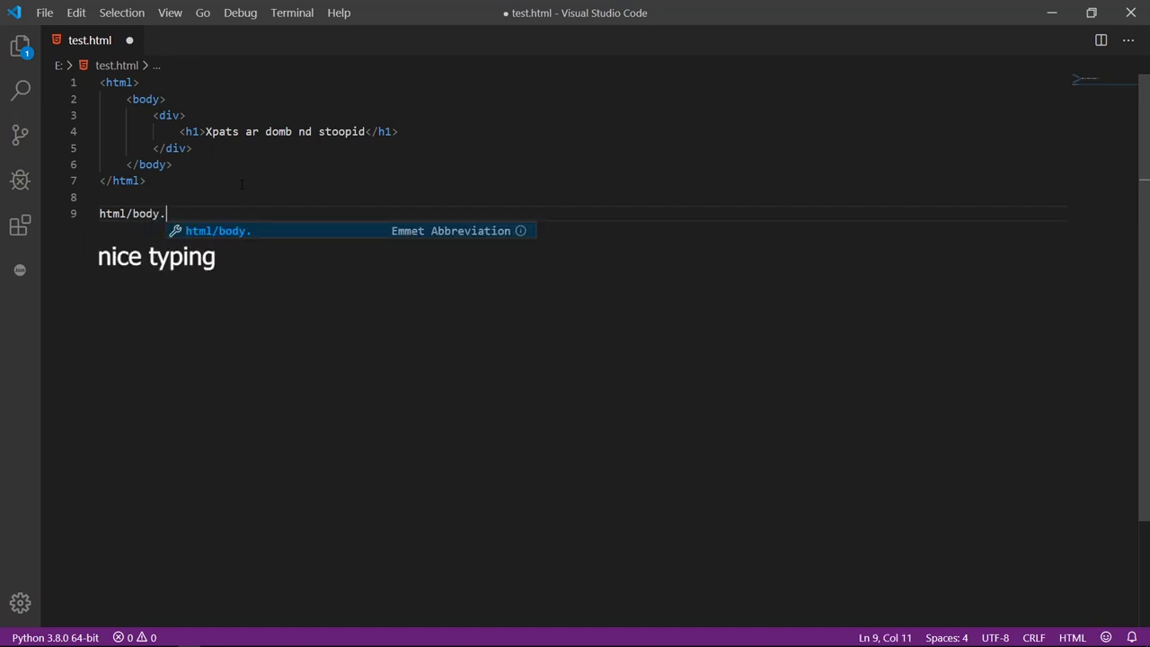
{"action": "type", "text": "div/h1"}
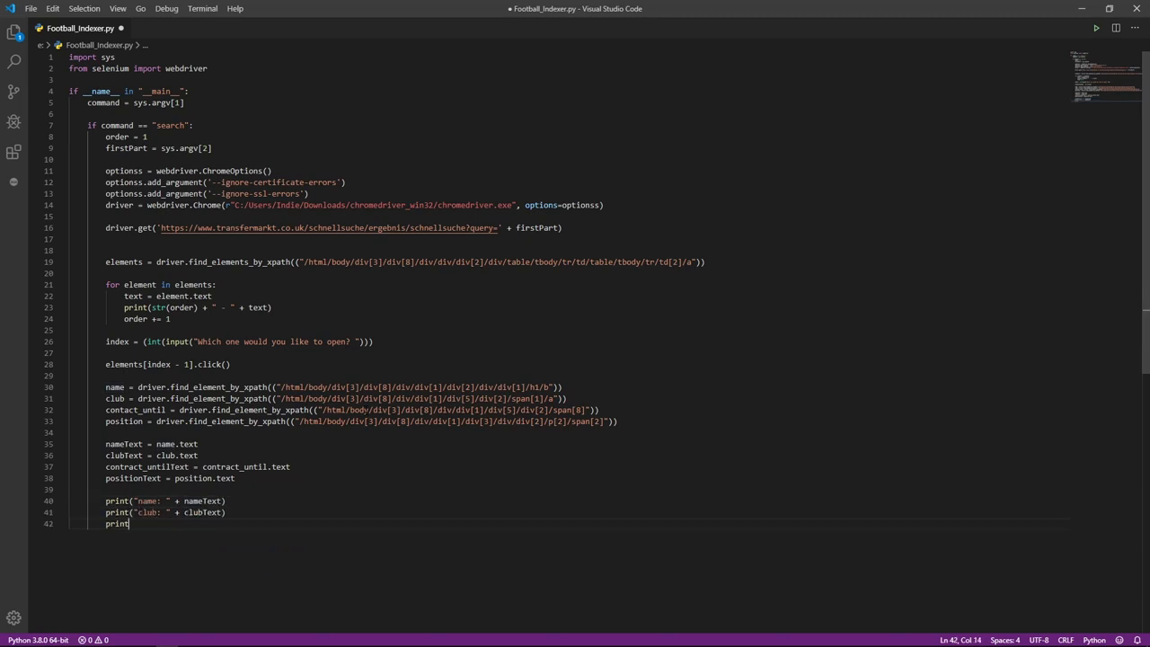
Step: Print "Contracted Until: " + contract_untilText along with the name, position and club lookups
{"action": "type", "text": "(\"Contracted Until: \" + contract_untilText)"}
{"action": "type", "text": "os.system('cls')"}
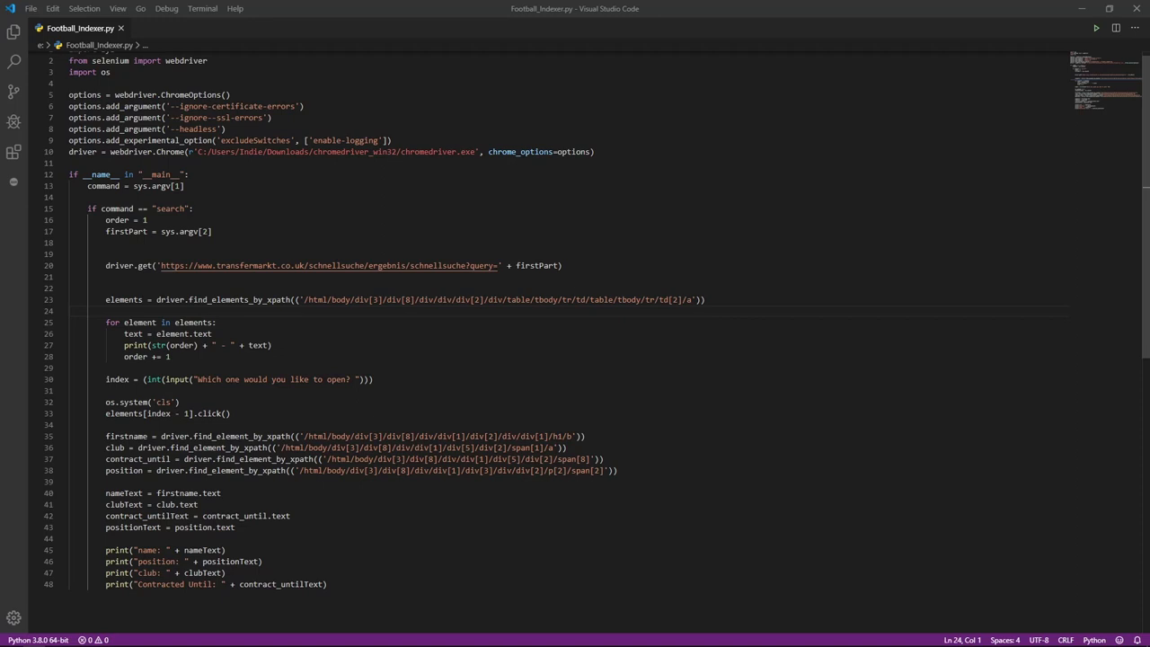
Step: Comment out the club, contract and position lines and type find_element_by_name for firstname
{"action": "key", "text": "ctrl+/"}
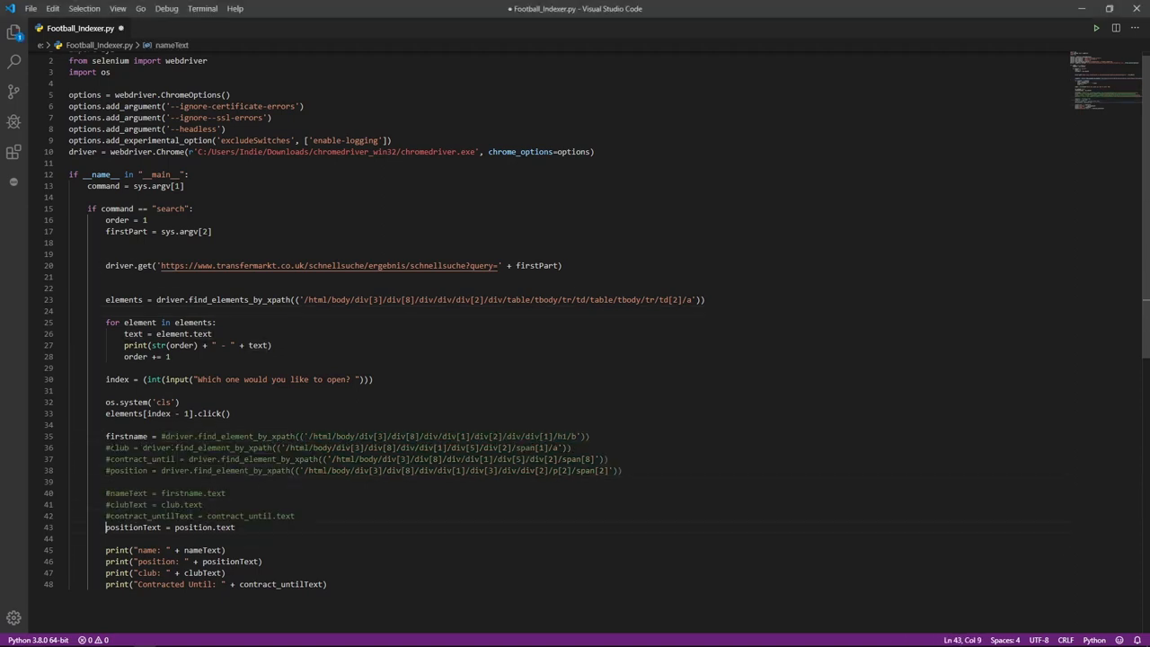
{"action": "type", "text": "find_element_by_"}
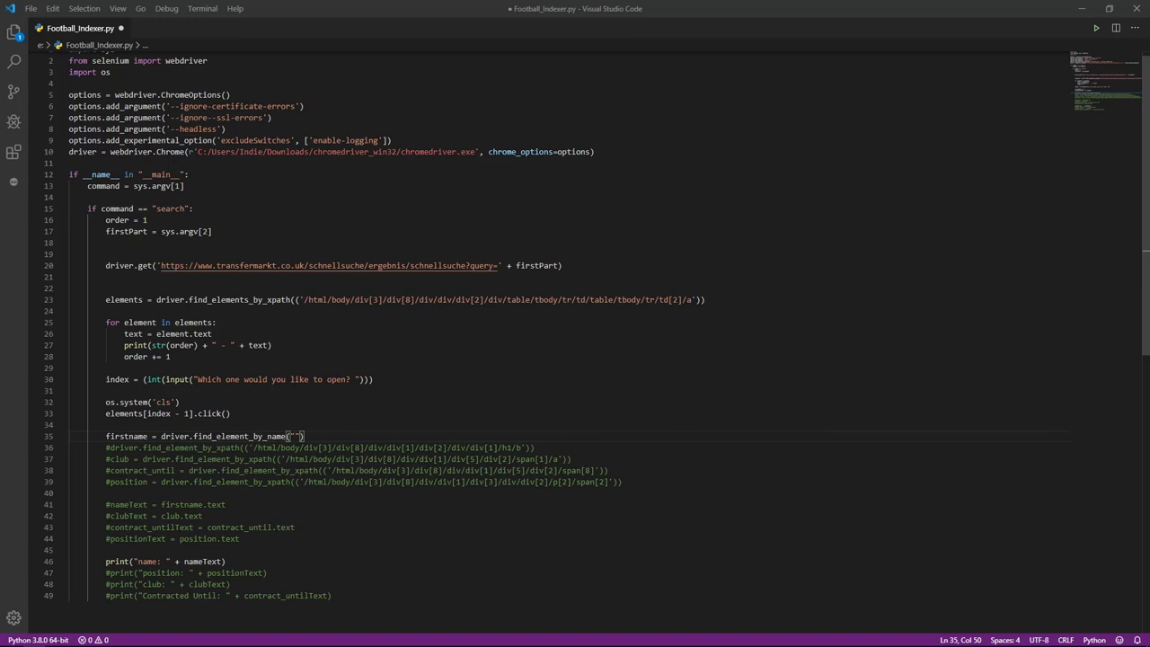
{"action": "type", "text": "name"}
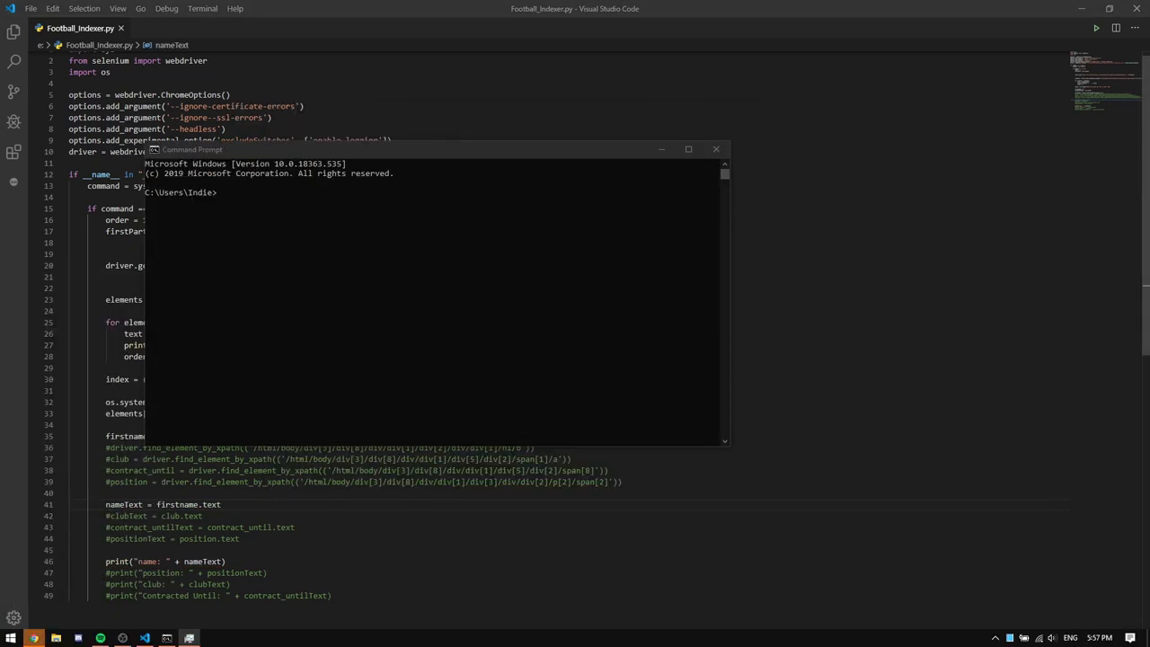
Step: Use find_element_by_css_selector('h1.name') for firstname, then run a Joao search and pick a result
{"action": "key", "text": "Return"}
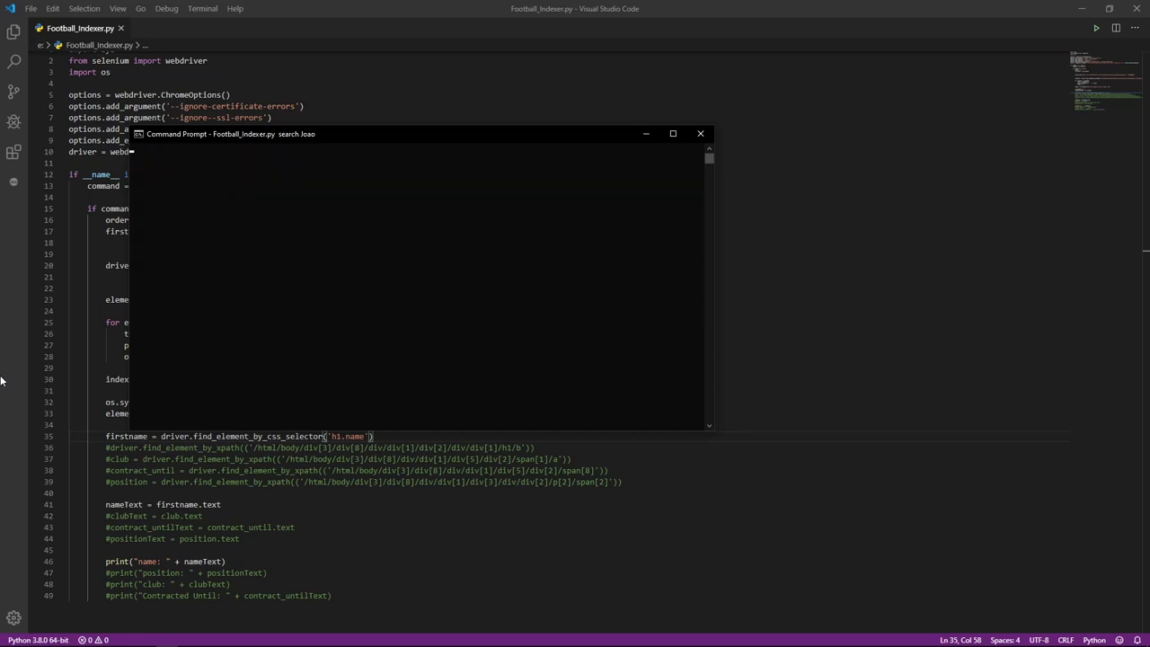
{"action": "key", "text": "Return"}
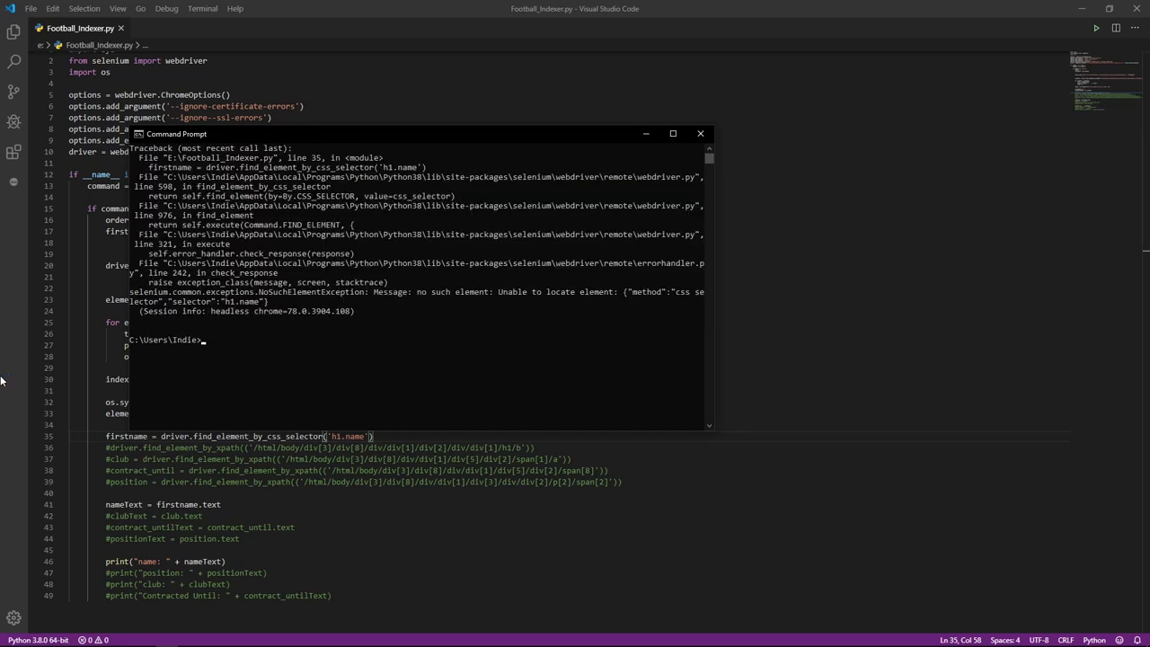
{"action": "left_click", "coordinate": [673, 133]}
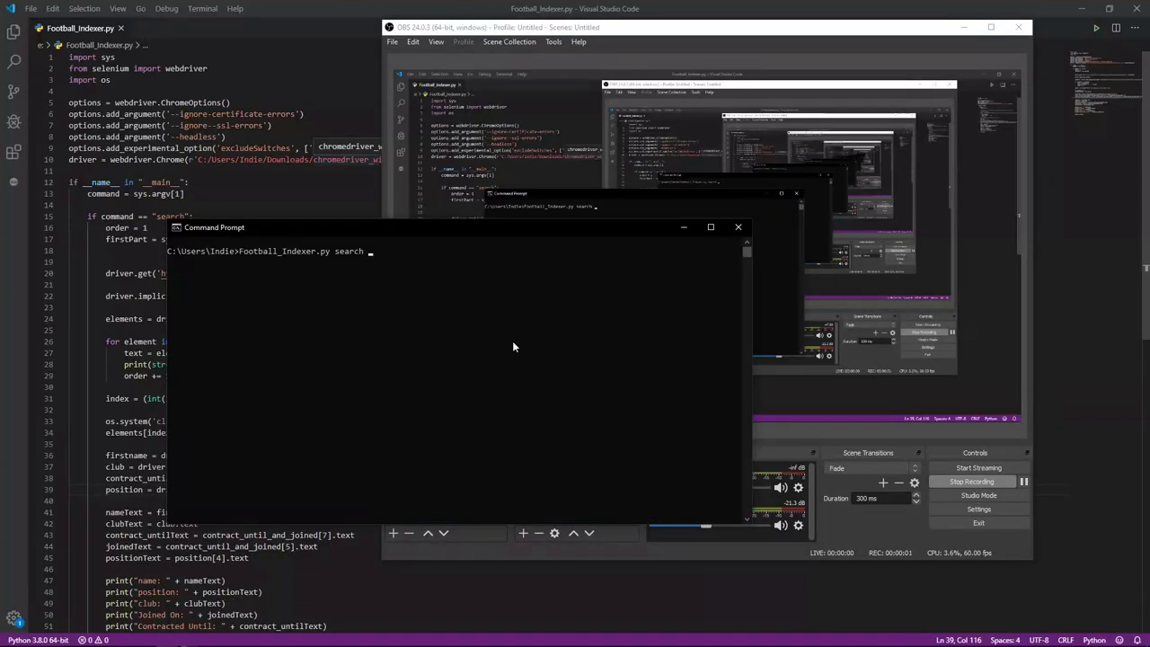
Step: Run Football_Indexer.py search Son and enter 2 to open Heung-min Son
{"action": "type", "text": "Son"}
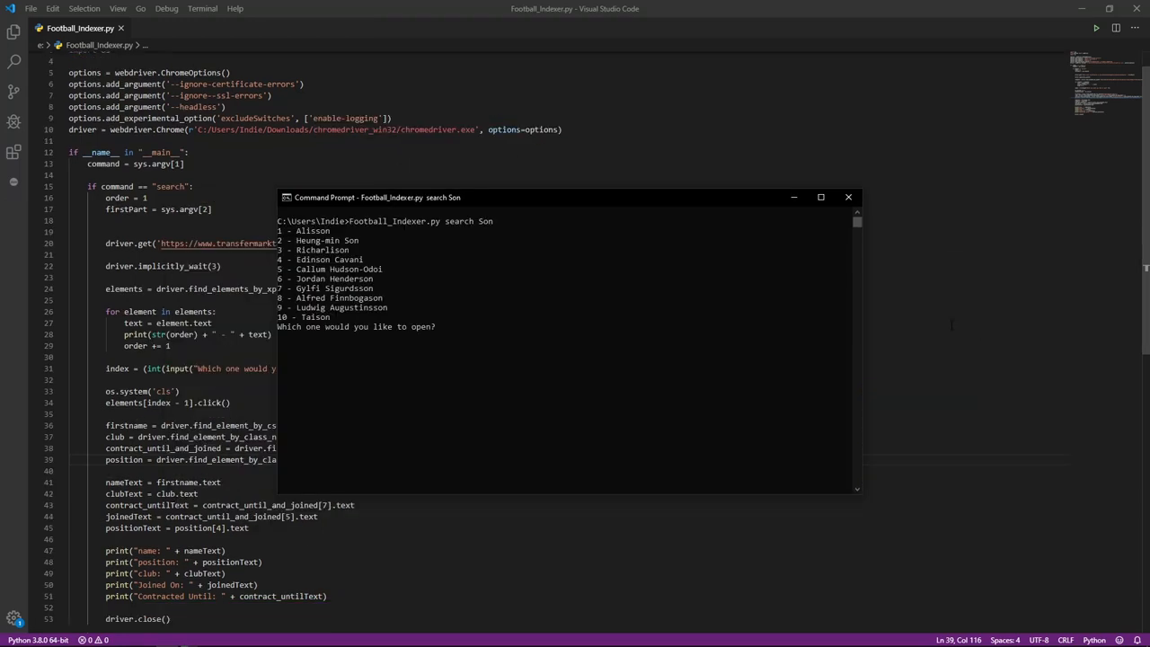
{"action": "type", "text": "2"}
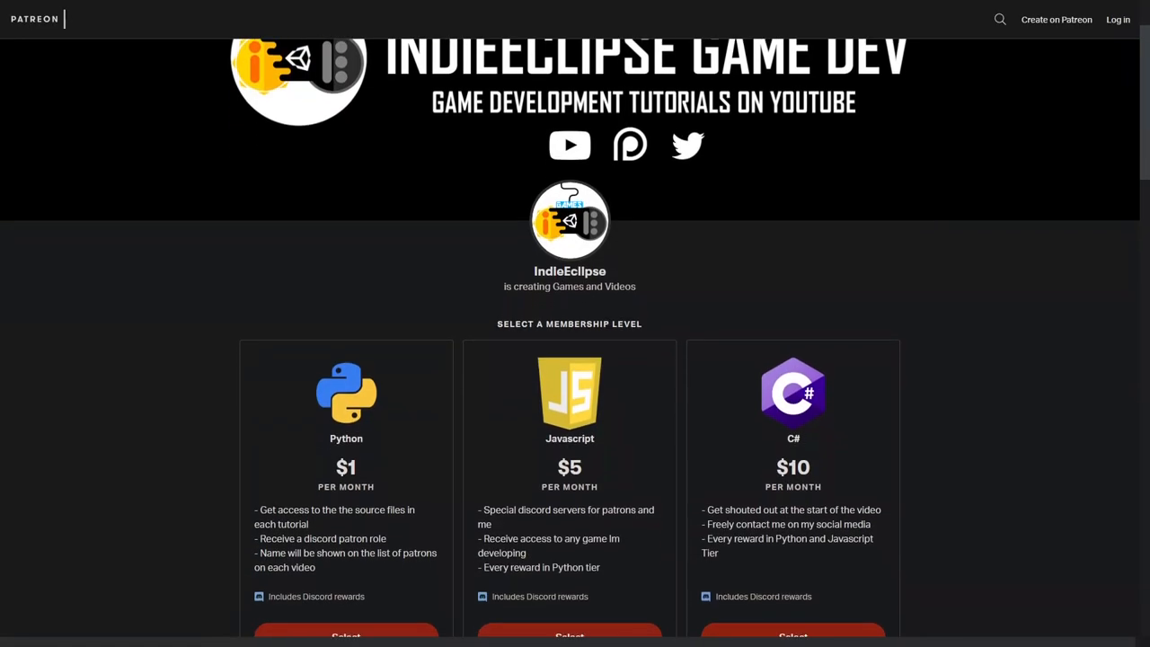
{"action": "scroll", "scroll_direction": "down", "scroll_amount": 3}
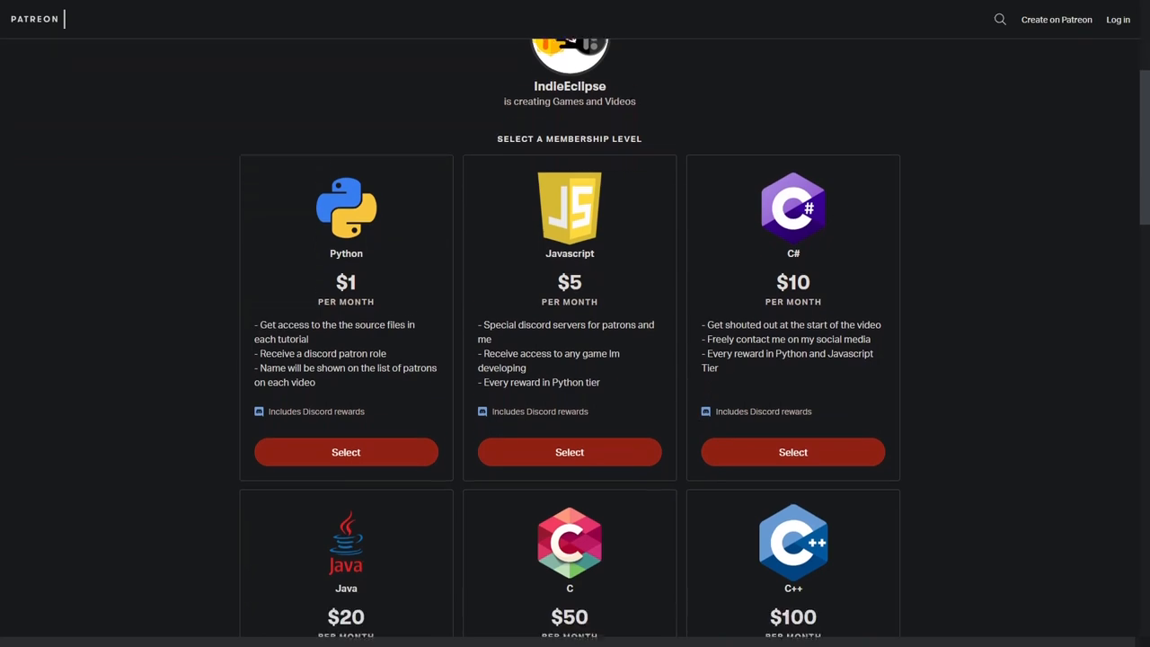
{"action": "scroll", "scroll_direction": "down", "scroll_amount": 3}
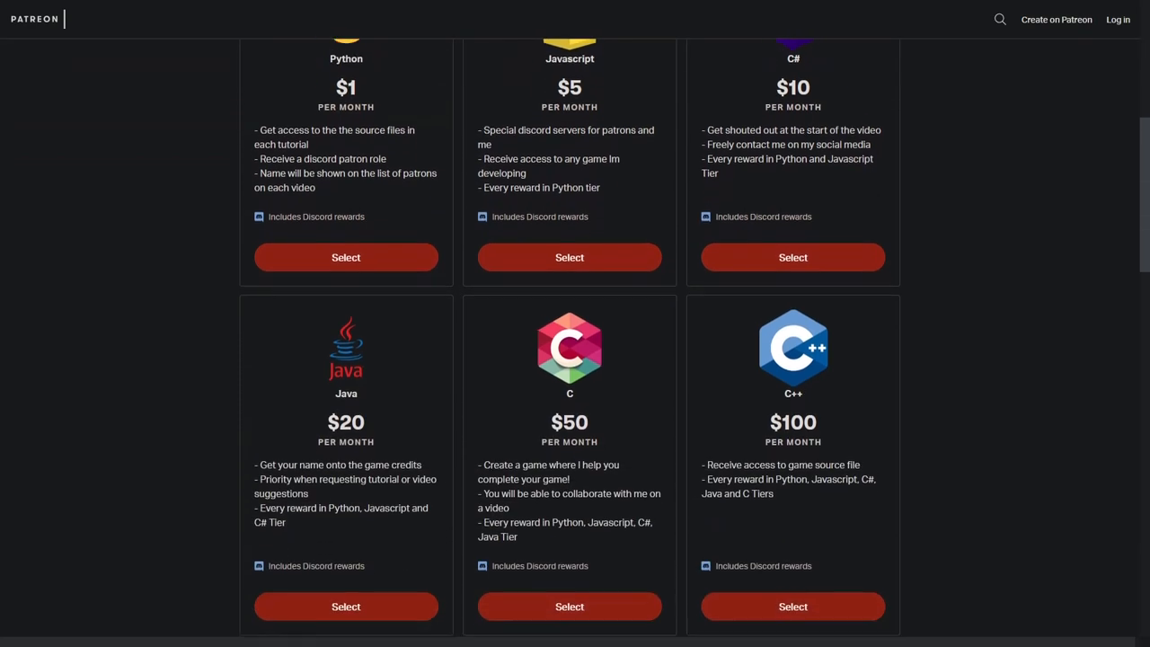
{"action": "scroll", "scroll_direction": "down", "scroll_amount": 3}
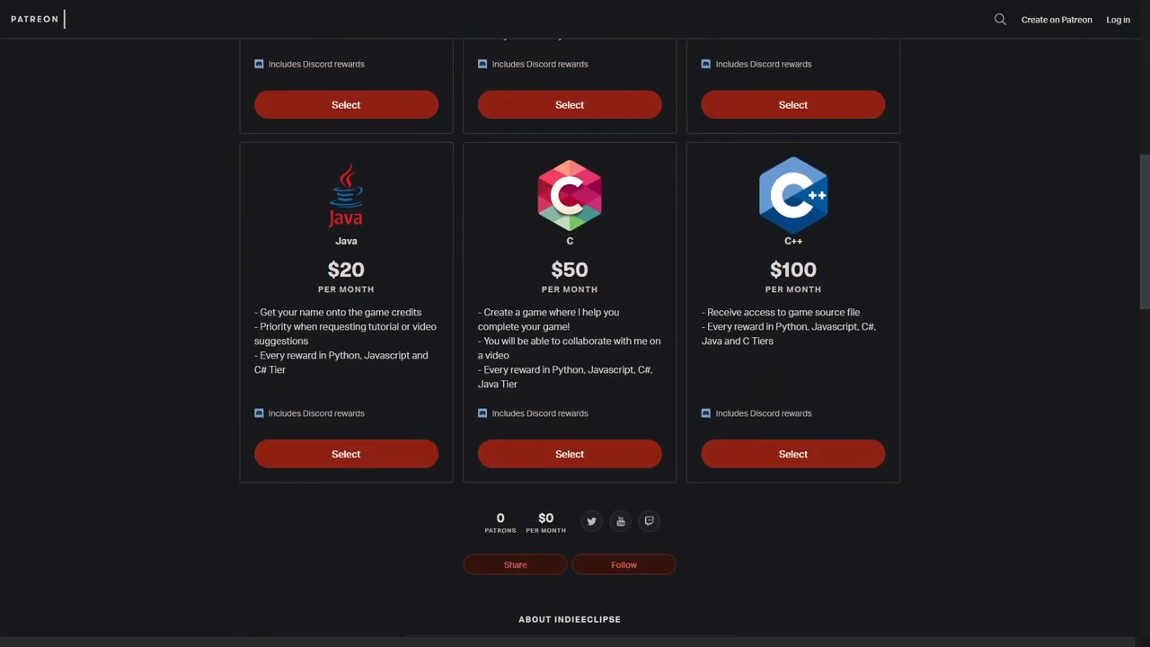